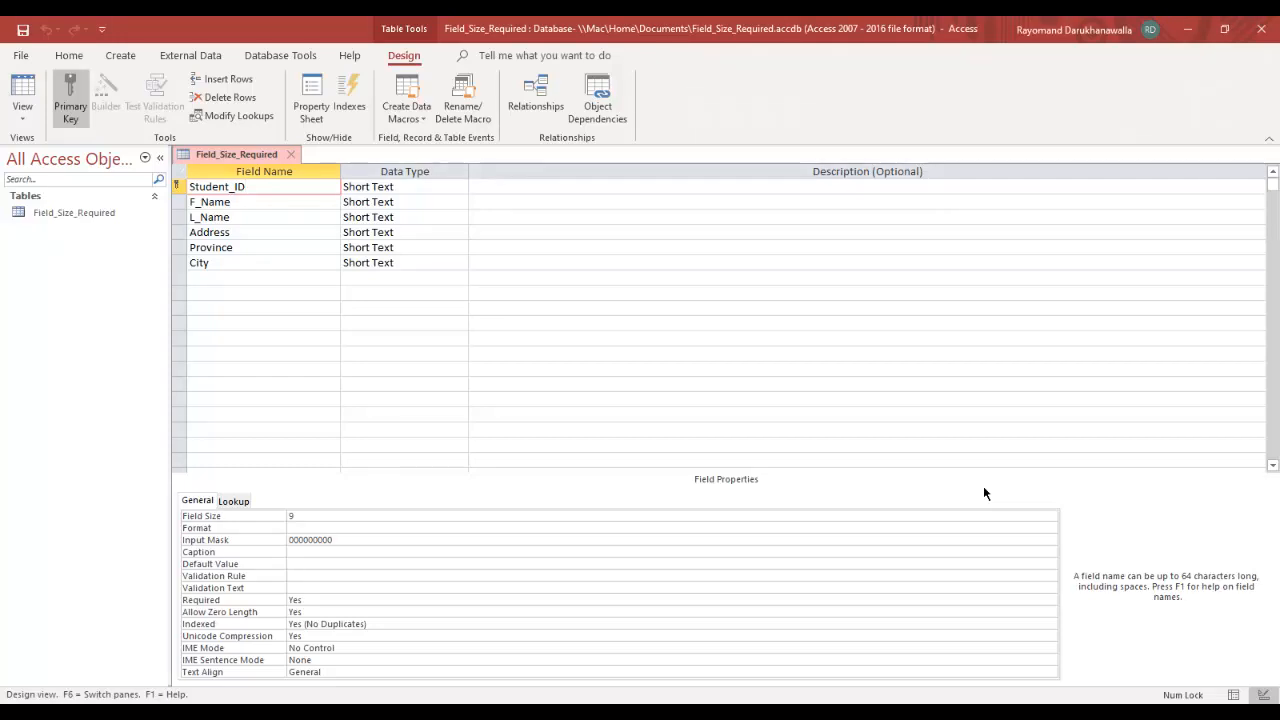
Select the Address field and begin entering its new Field Size in place of 255.
left_click(216, 188)
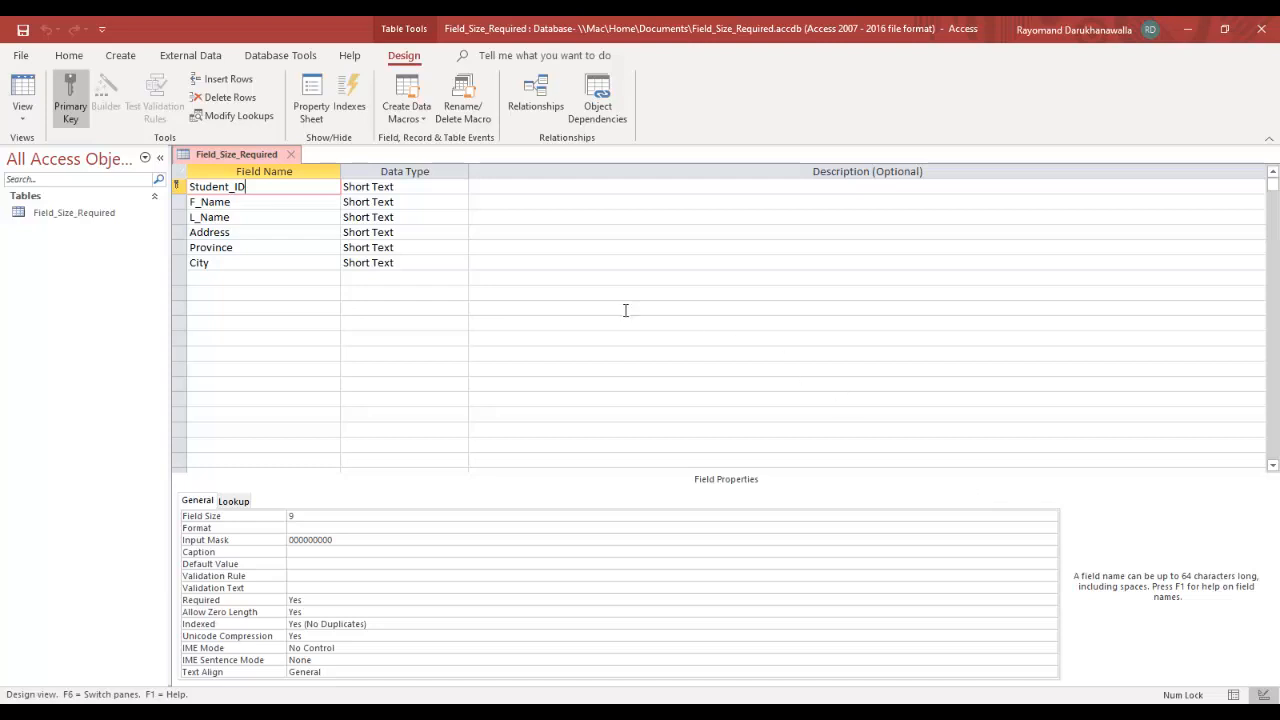
left_click(210, 232)
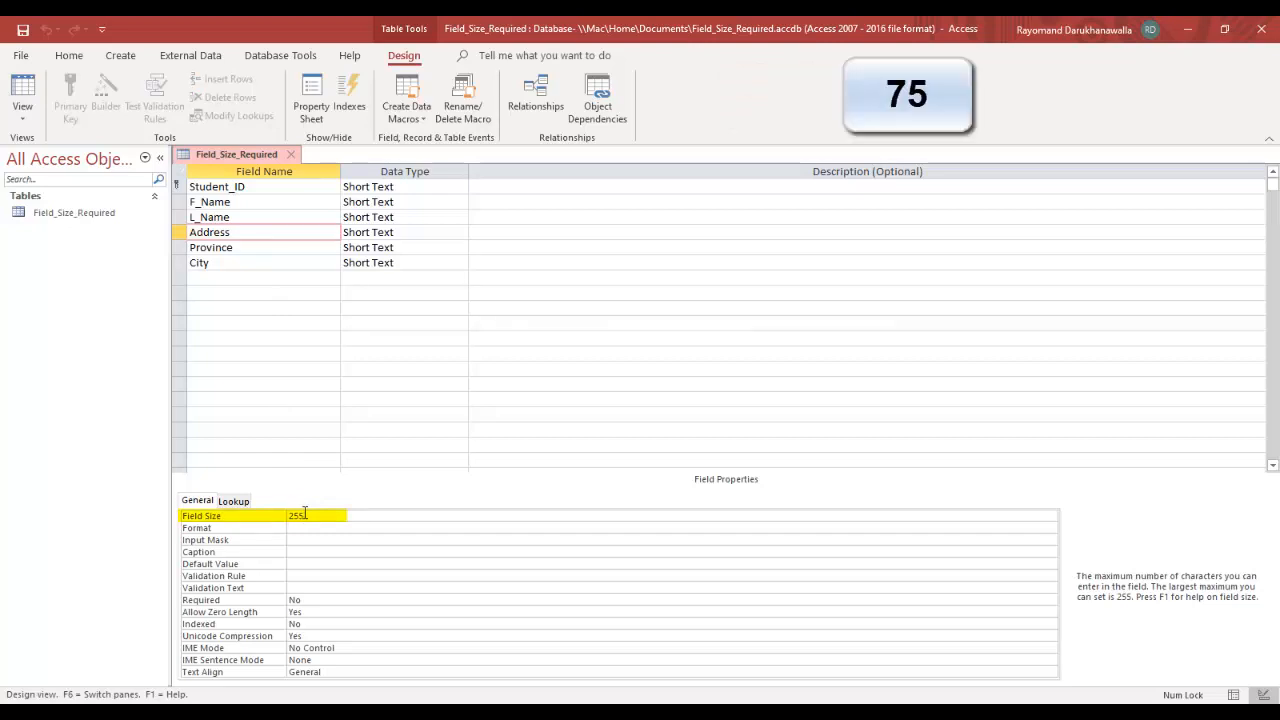
type("2")
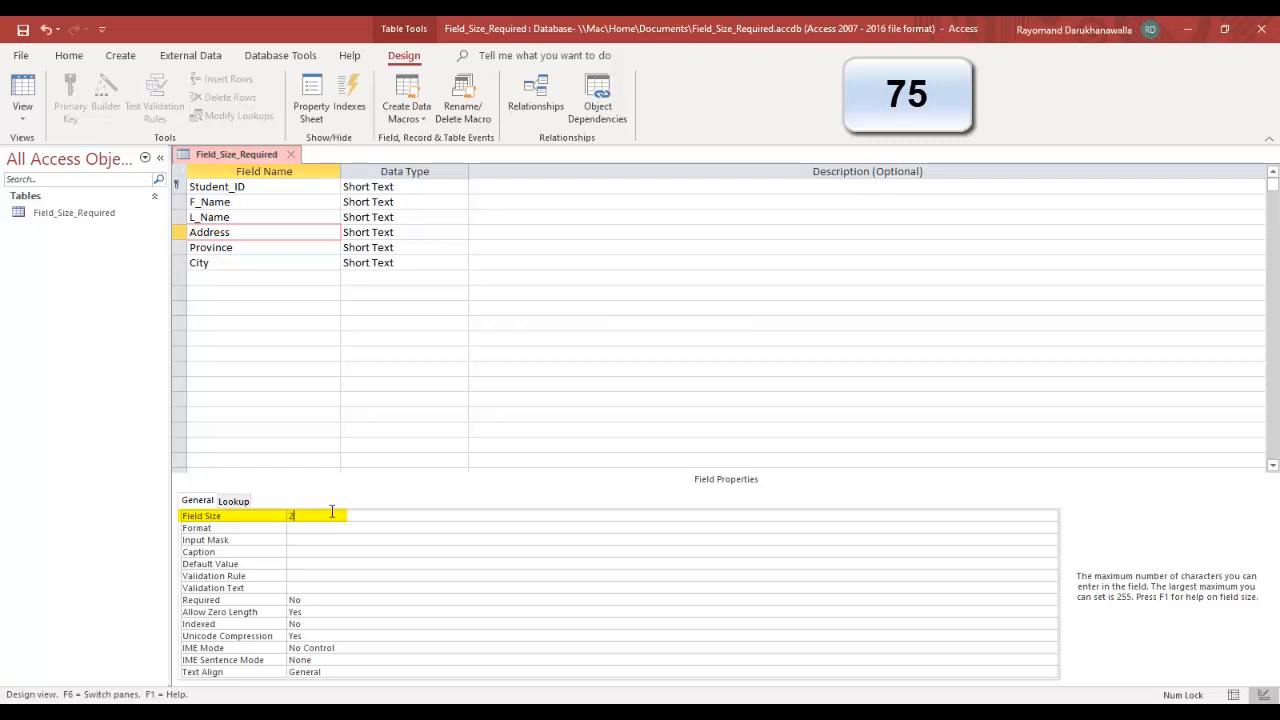
type("5")
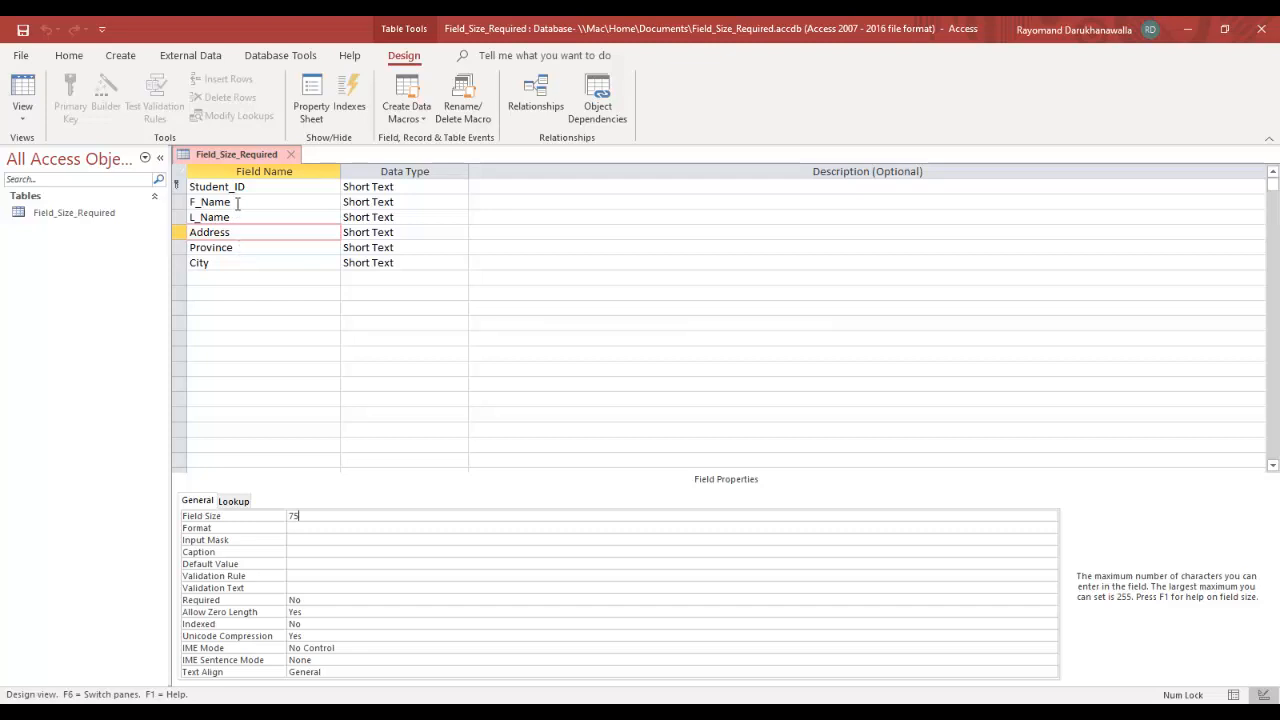
Set the F_Name field's Required property to Yes.
left_click(216, 202)
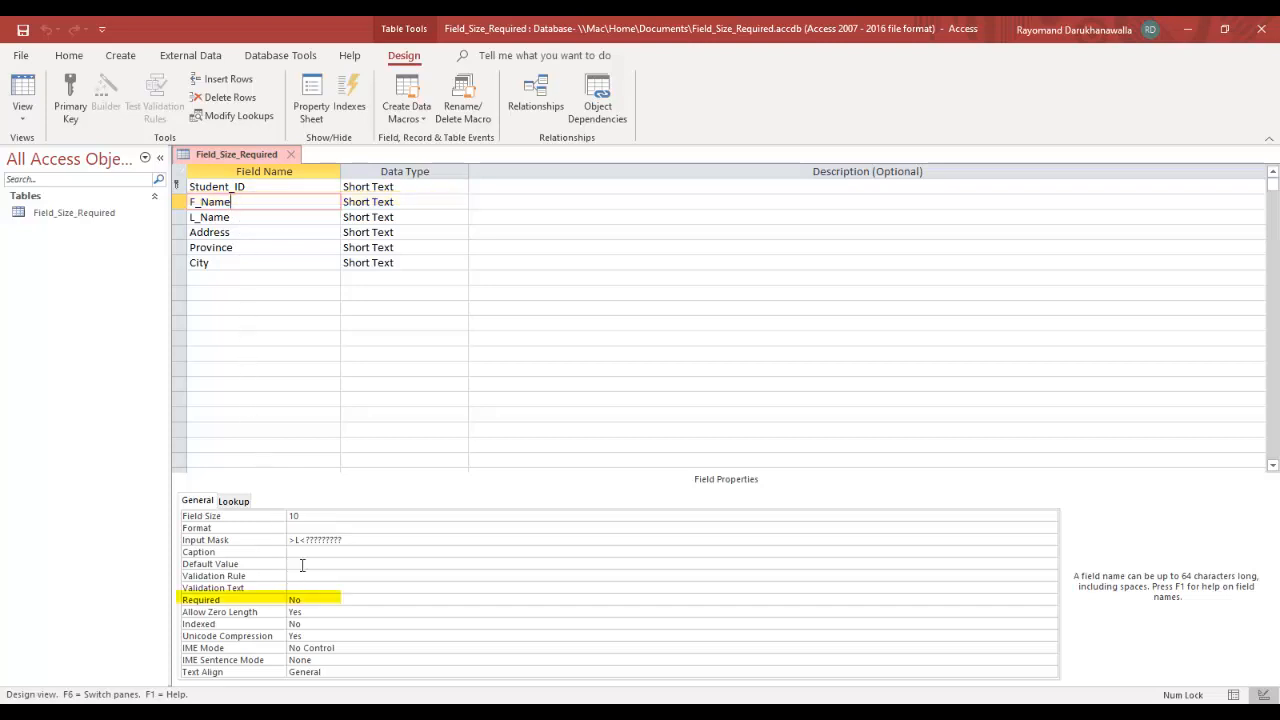
left_click(300, 600)
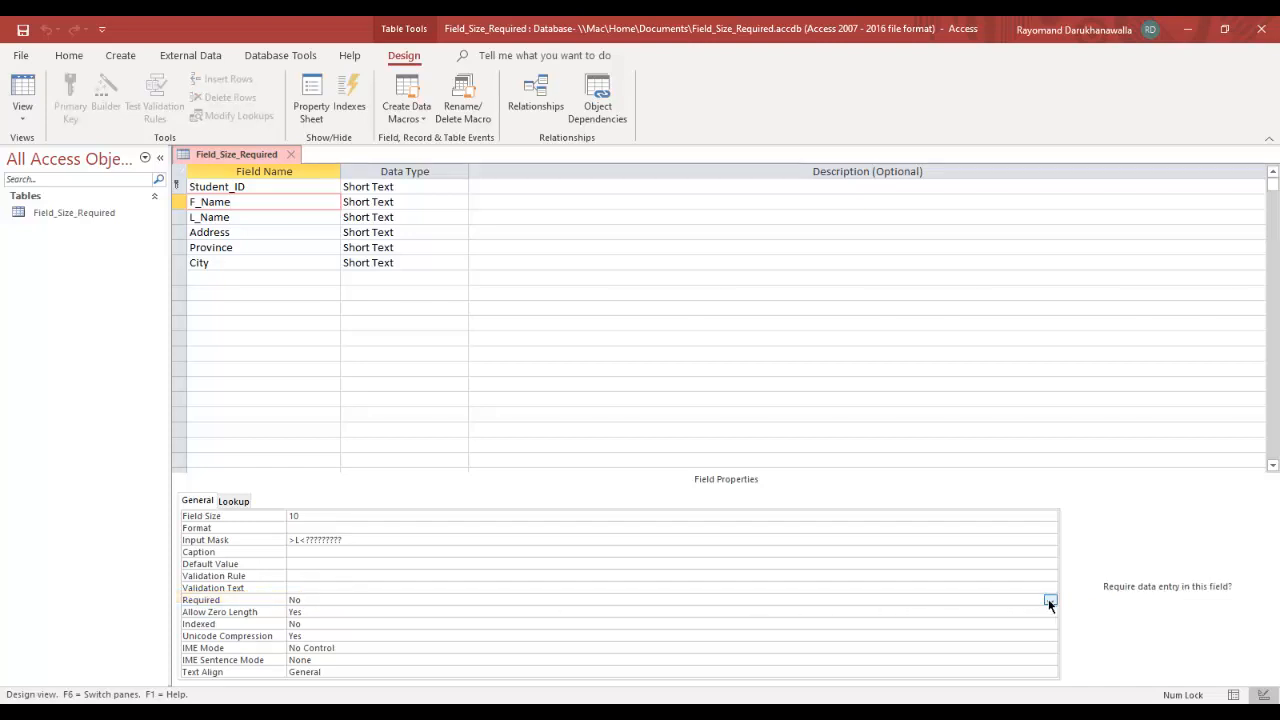
left_click(1050, 600)
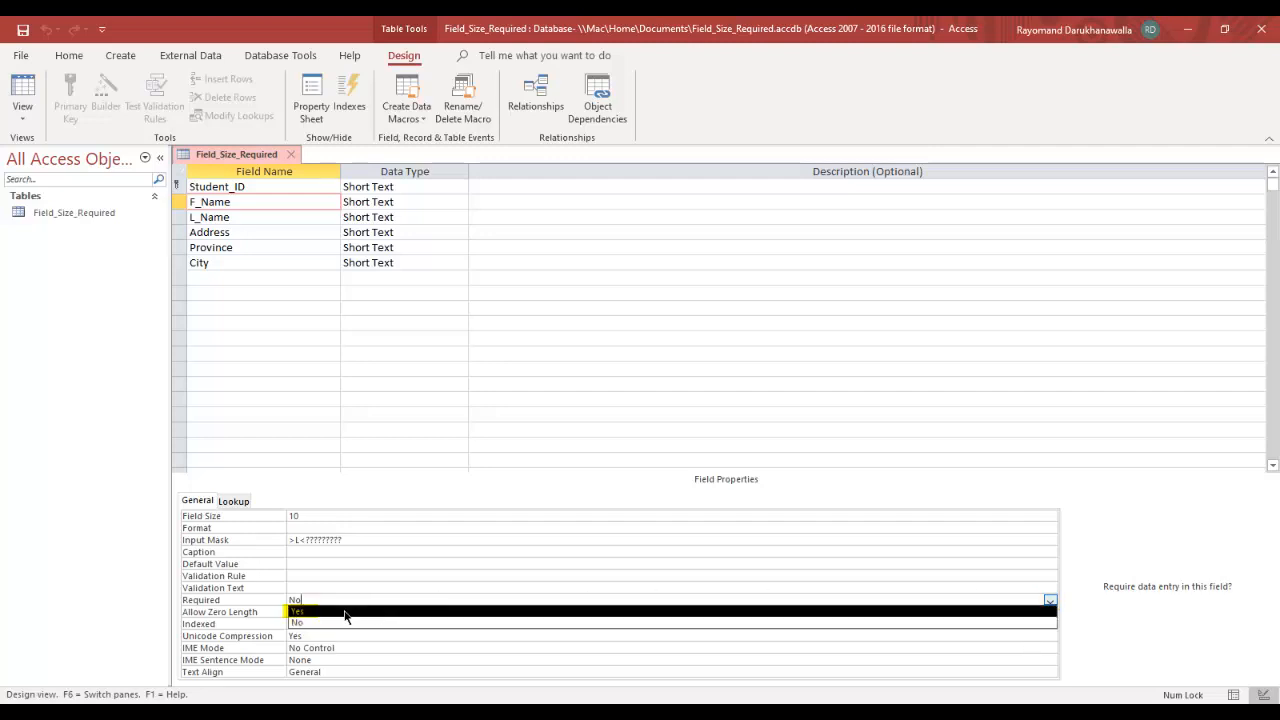
left_click(296, 612)
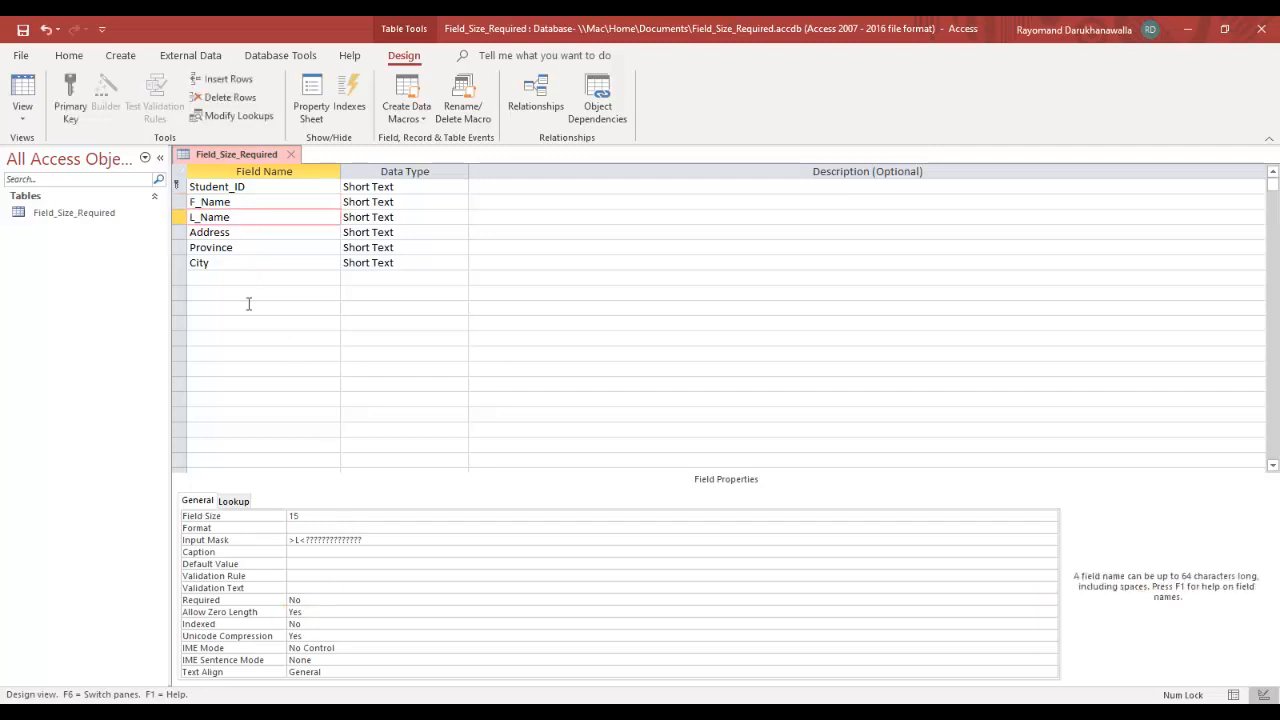
Show the Yes/No choices for the L_Name field's Required property.
left_click(250, 600)
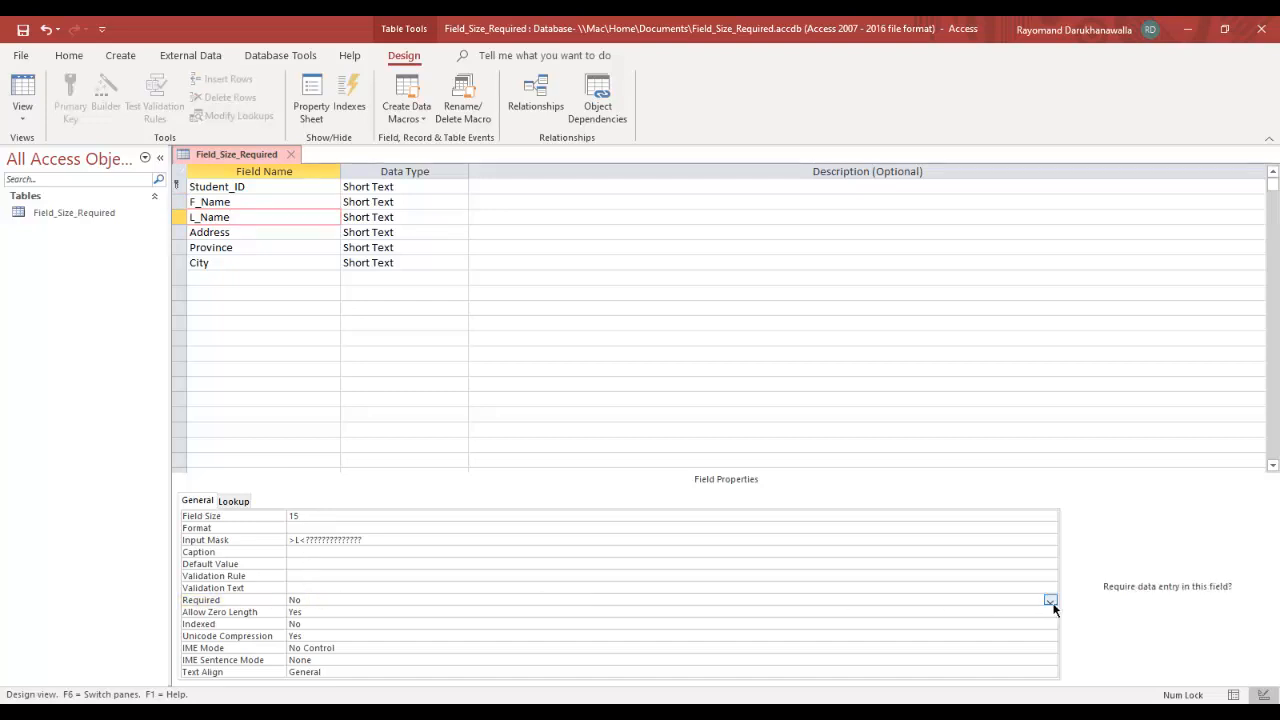
left_click(1050, 612)
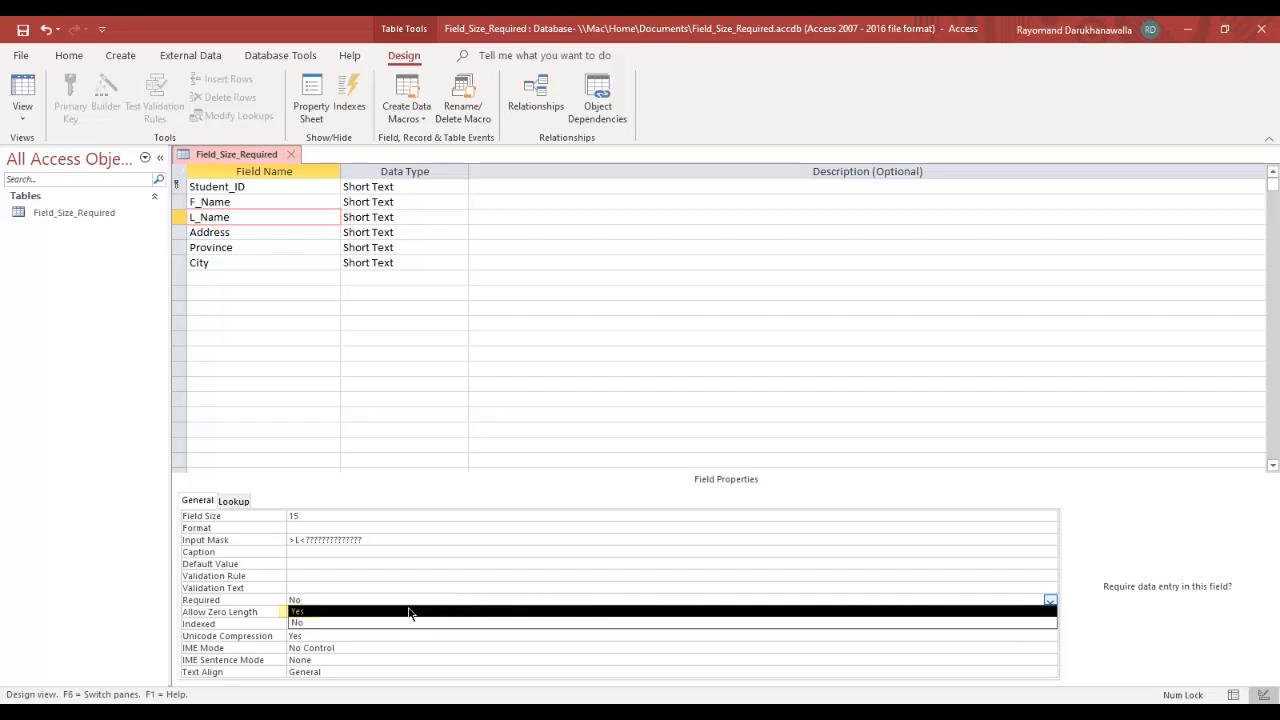